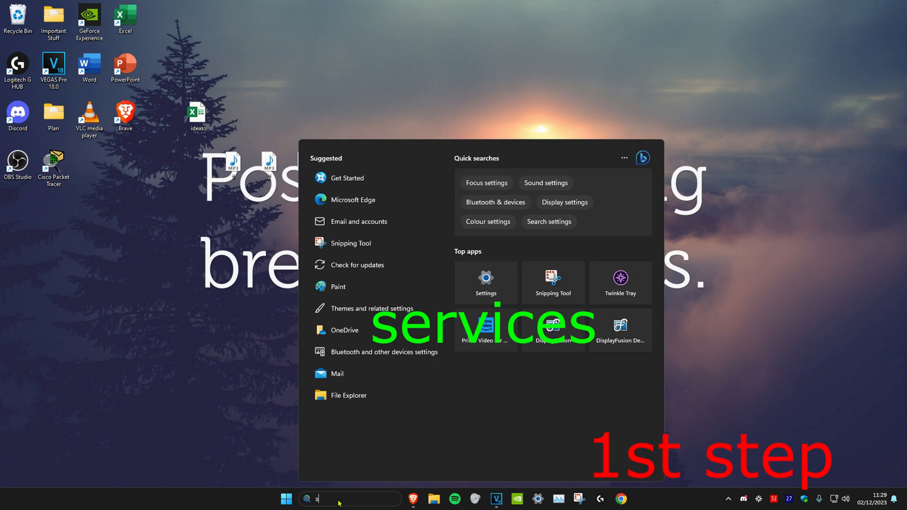
# Search for 'services' and launch the Services console.
pyautogui.write('ervices')
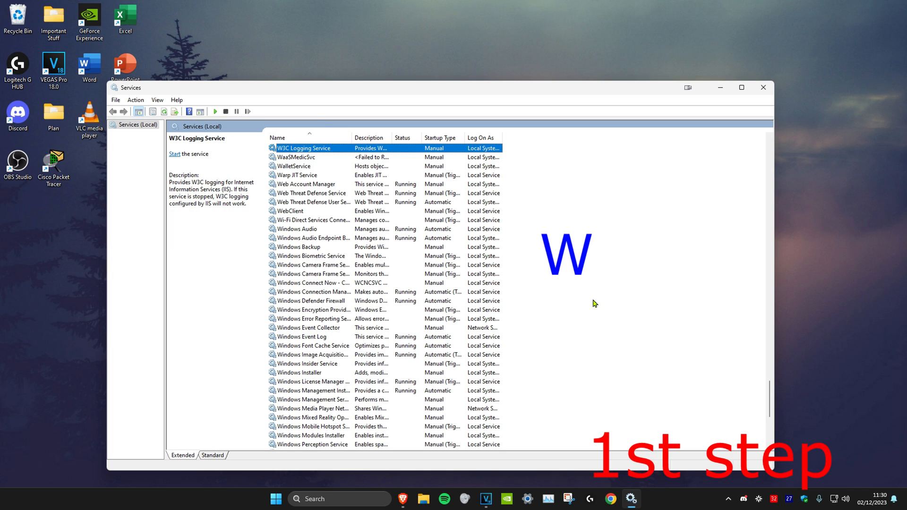
# Stop the Windows Update service from its properties dialog.
pyautogui.scroll(-3)
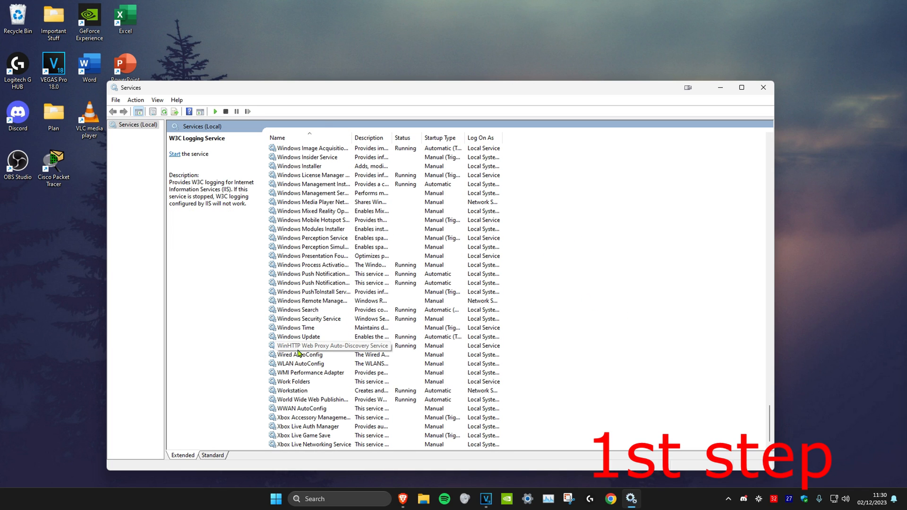
pyautogui.doubleClick(299, 336)
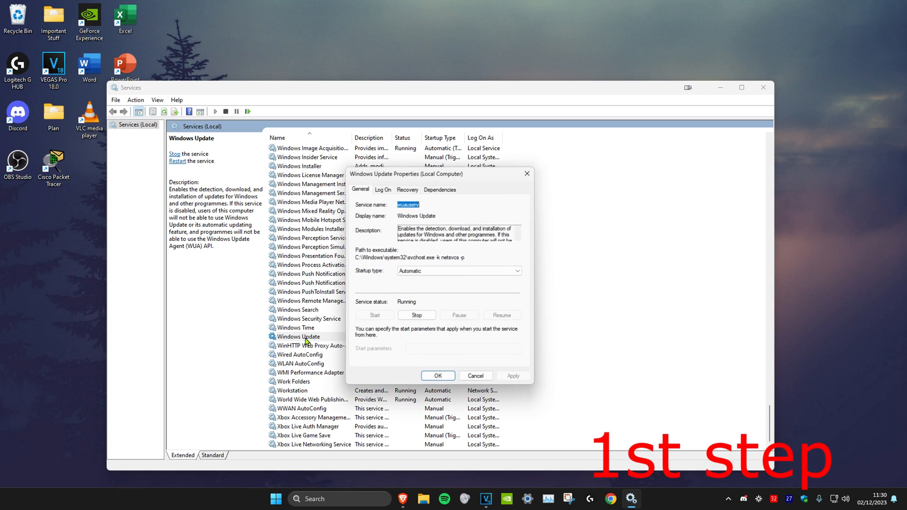
pyautogui.click(417, 316)
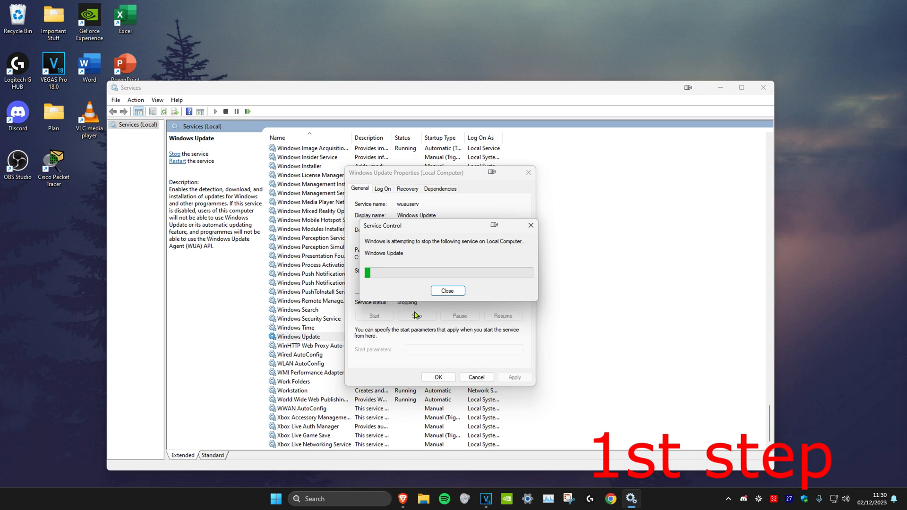
pyautogui.click(448, 291)
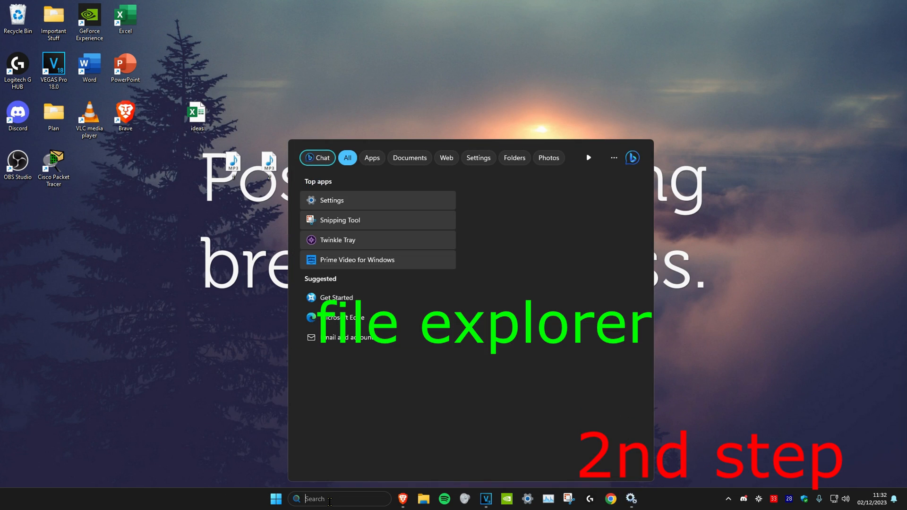
# Launch File Explorer from the search results.
pyautogui.click(426, 499)
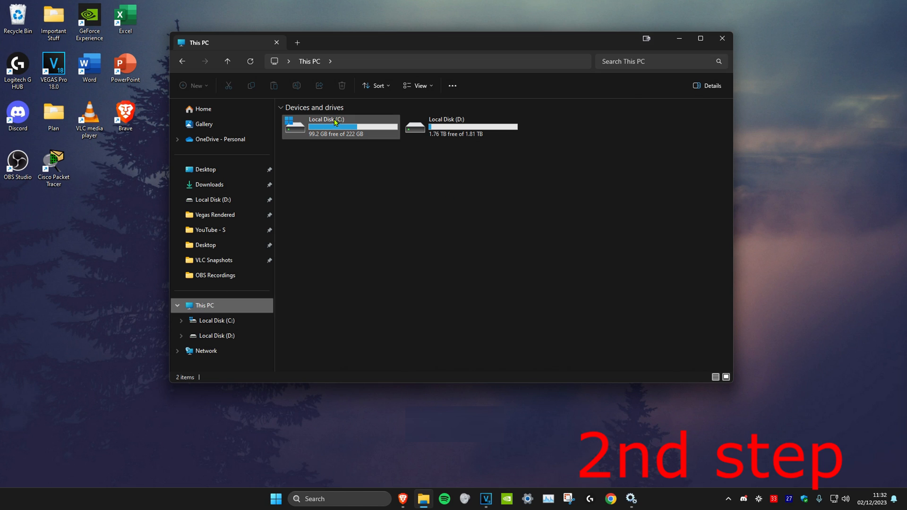
# Navigate to C:\Windows\SoftwareDistribution.
pyautogui.doubleClick(333, 122)
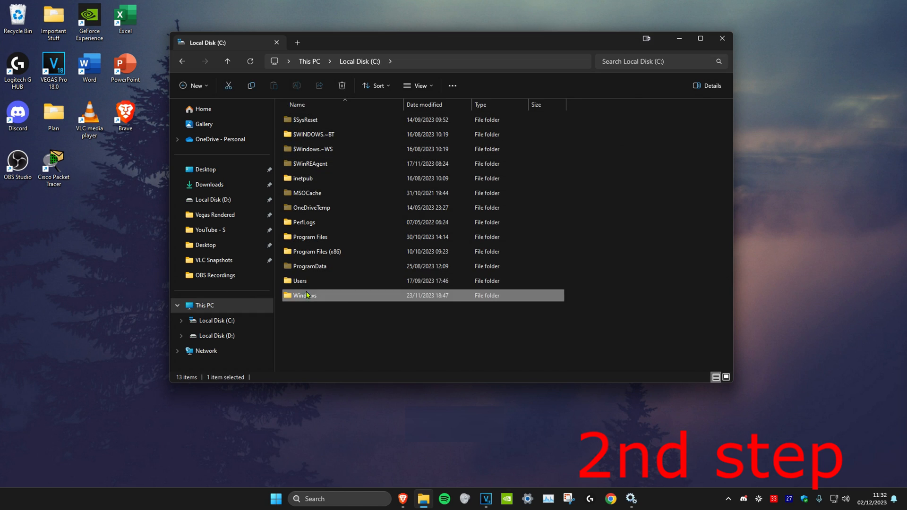
pyautogui.doubleClick(305, 294)
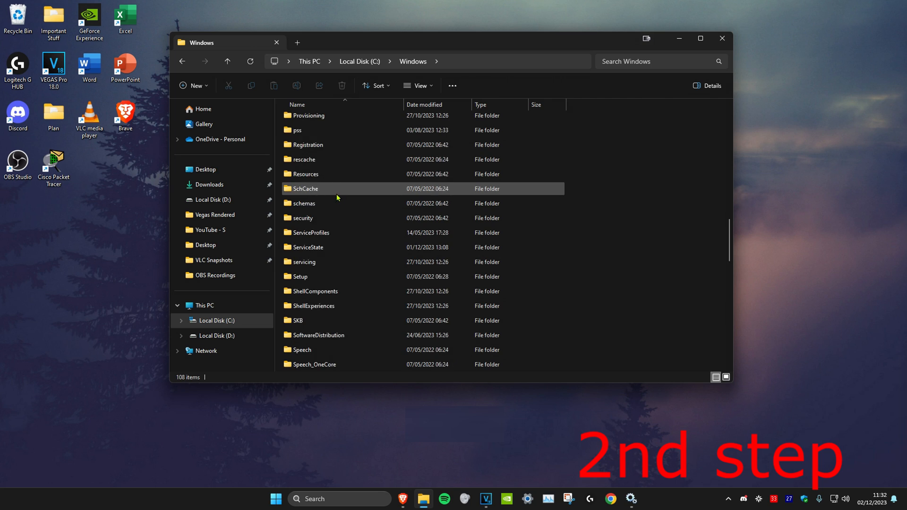
pyautogui.scroll(-3)
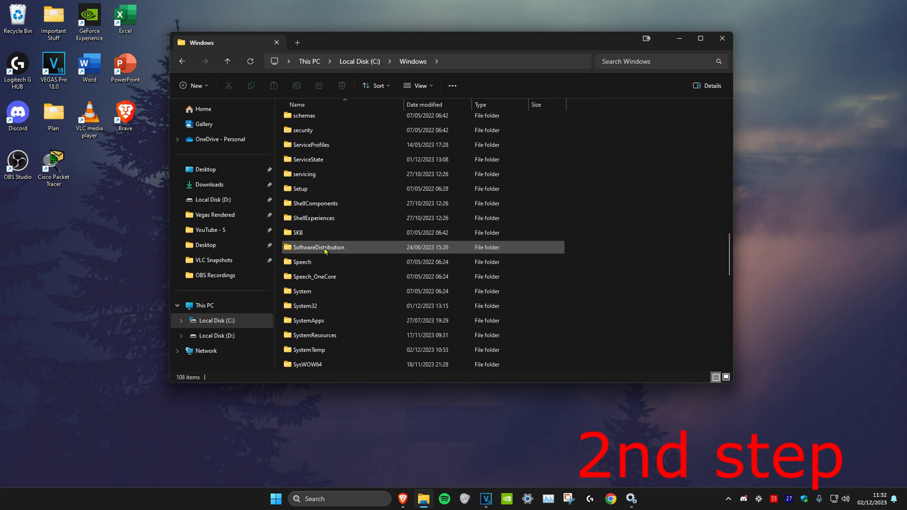
pyautogui.doubleClick(317, 248)
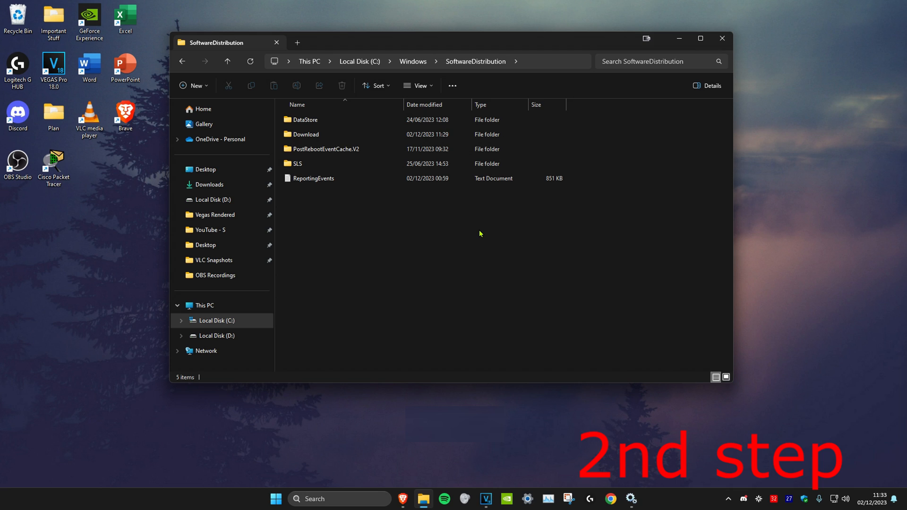
# Select all items, delete them with administrator permission, and return to Services.
pyautogui.press('ctrl+a')
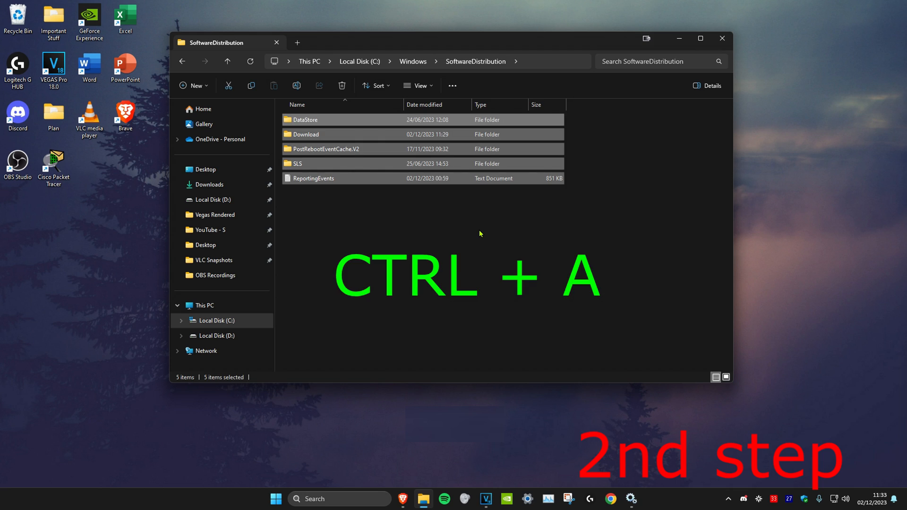
pyautogui.press('Delete')
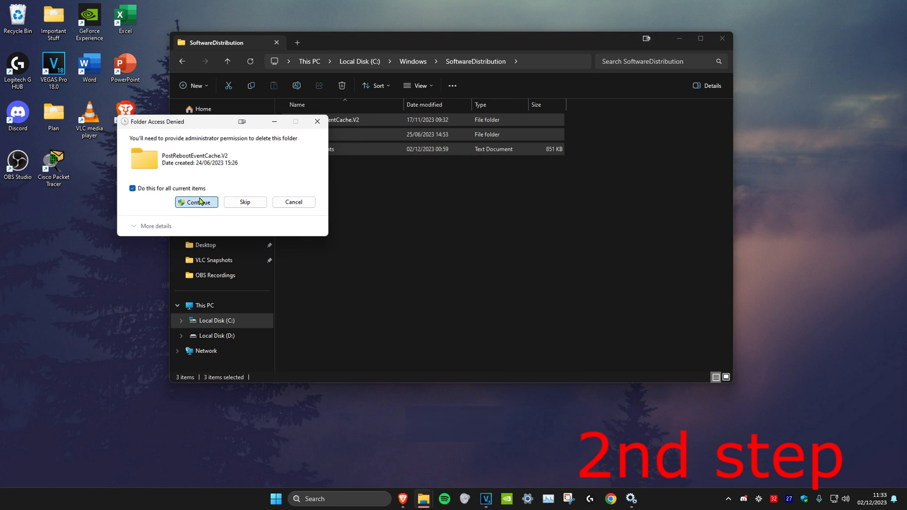
pyautogui.click(197, 202)
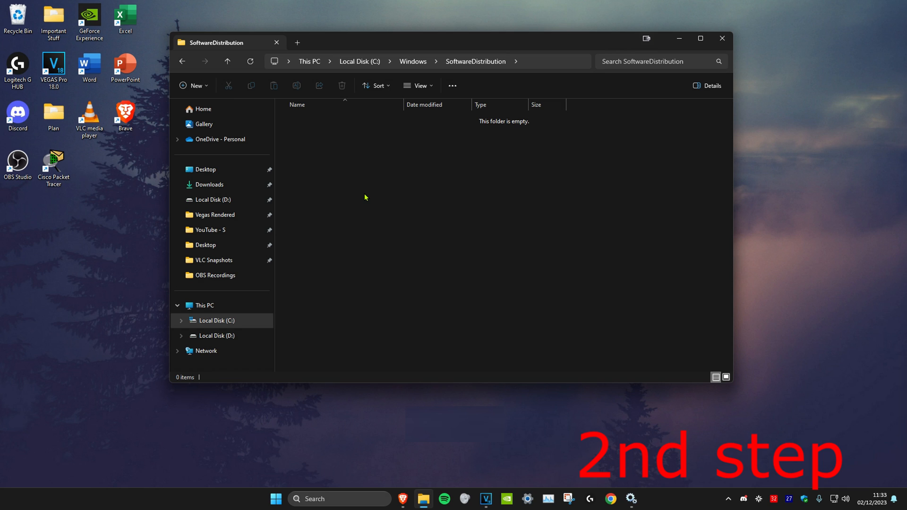
pyautogui.click(632, 499)
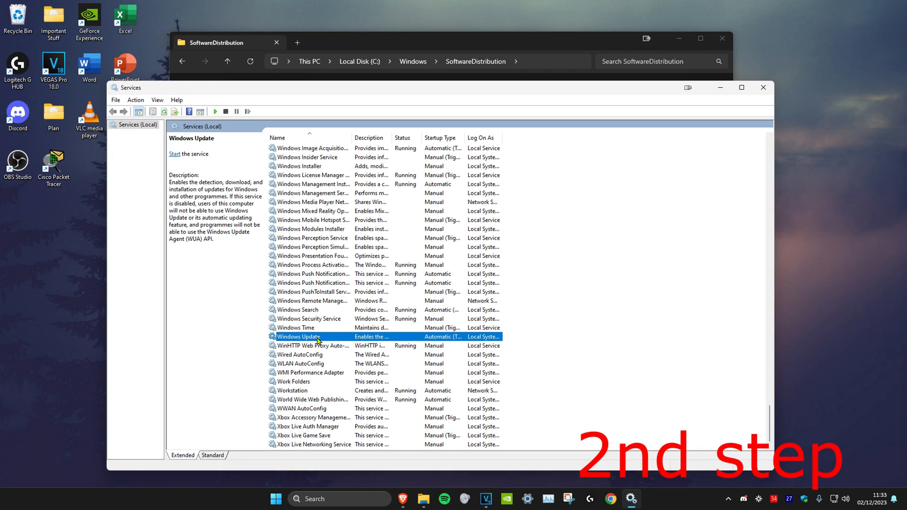
# Start the Windows Update service again and close its properties.
pyautogui.click(374, 316)
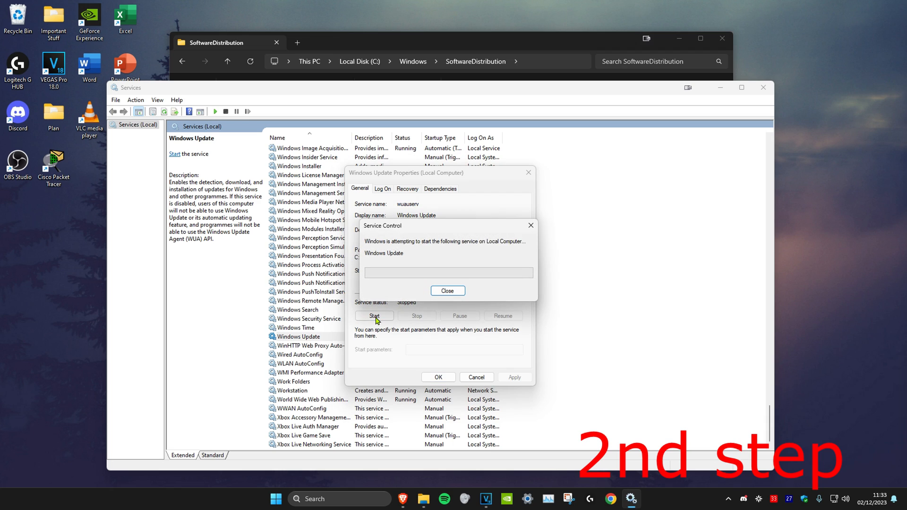
pyautogui.click(448, 291)
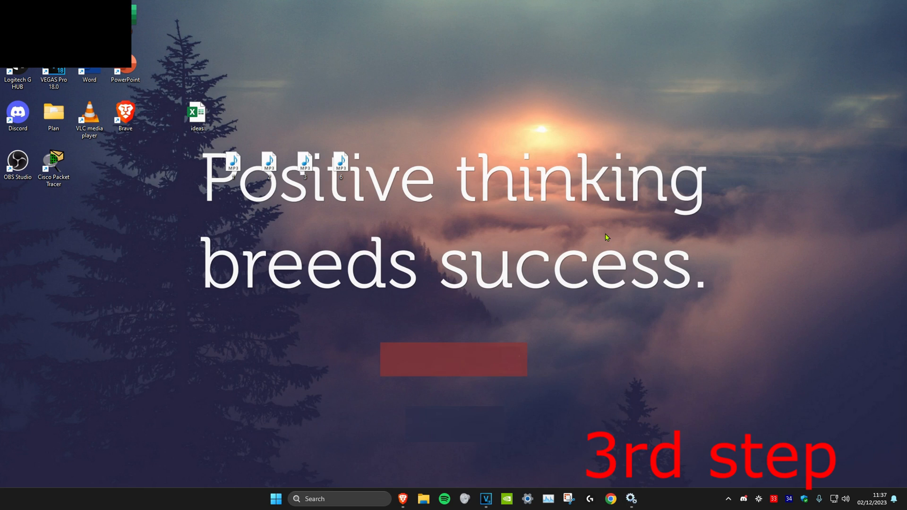
# Run appwiz.cpl and go to View installed updates.
pyautogui.click(341, 499)
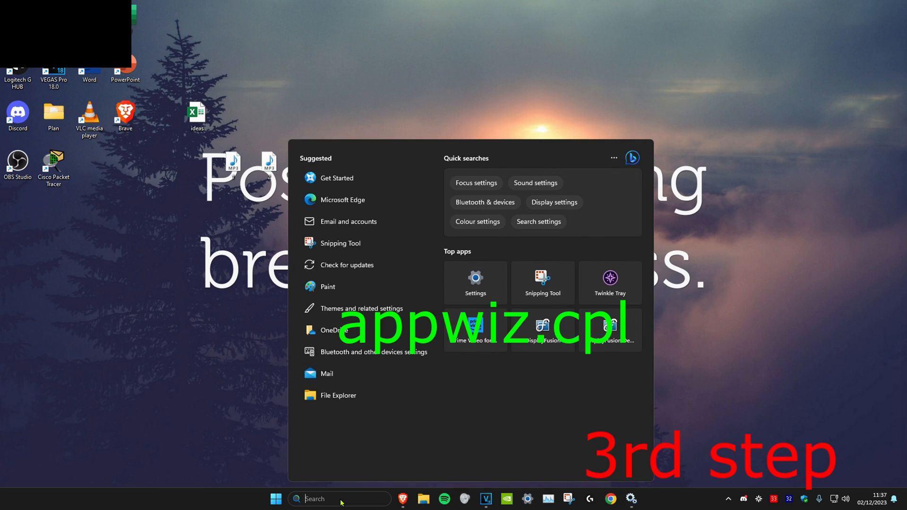
pyautogui.write('appwiz.cpl')
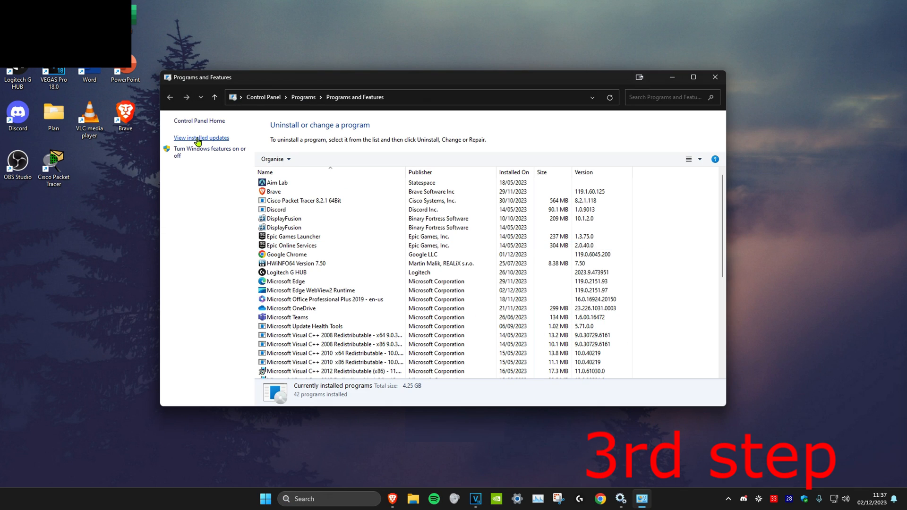
pyautogui.click(200, 138)
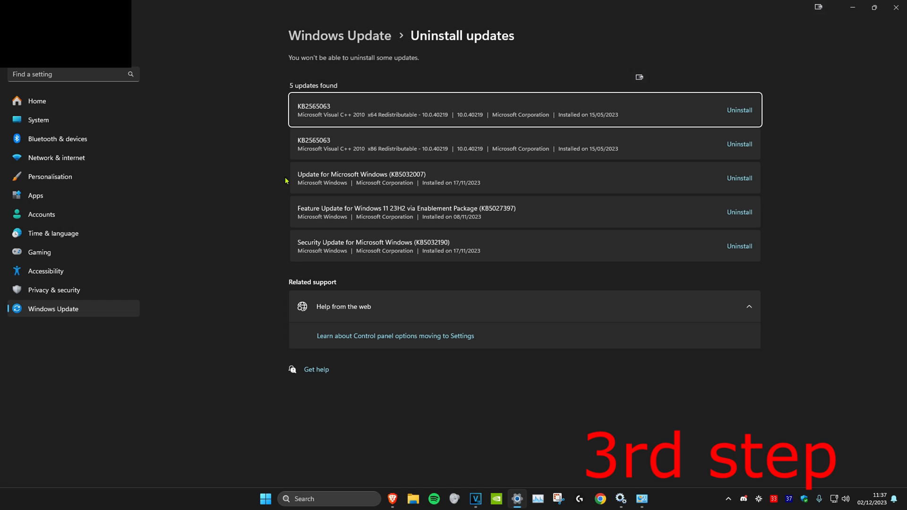
pyautogui.moveTo(369, 193)
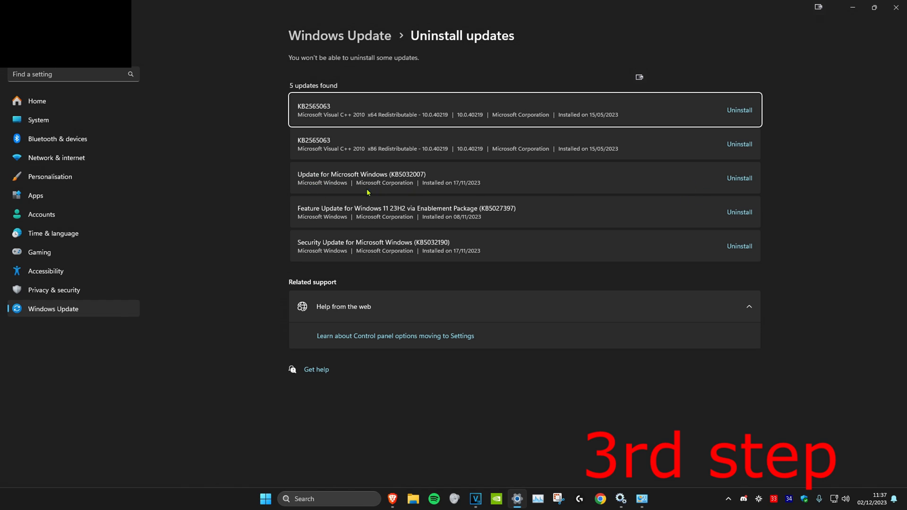
pyautogui.moveTo(743, 181)
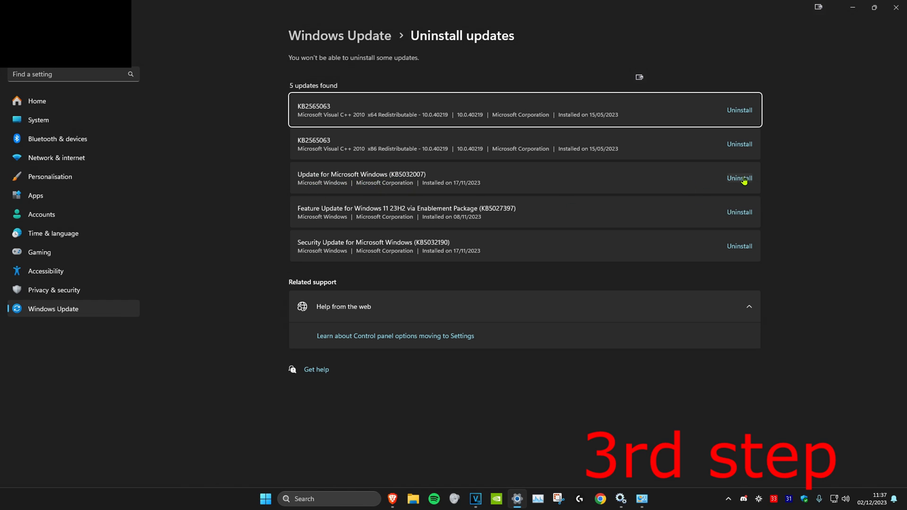